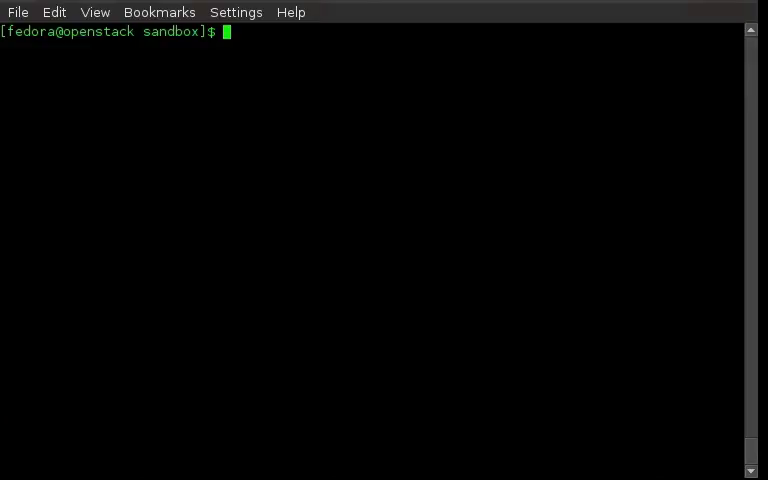
Run git log, showing 'Super Important Feature' as the newest commit.
text(g)
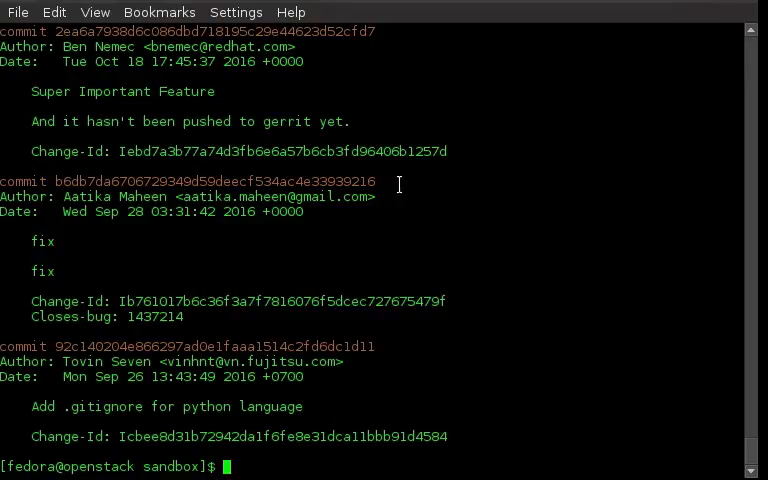
Hard-reset to HEAD^, discarding 'Super Important Feature', and view the log topped by 'fix'.
text(git reset --hard HEAD^)
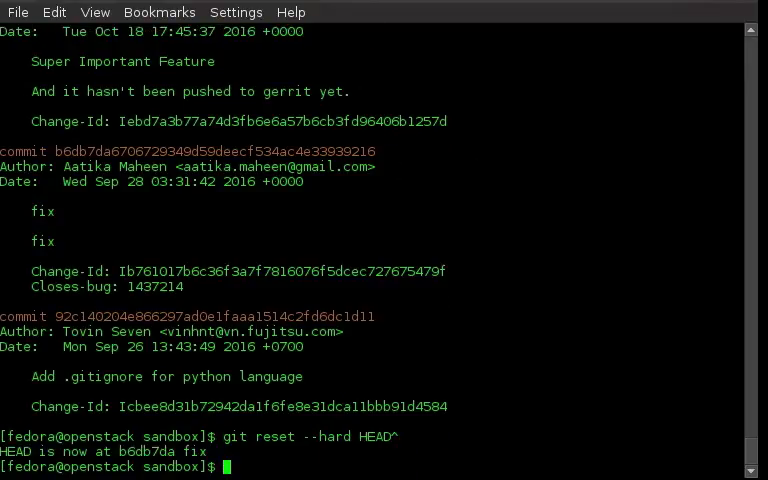
text(g)
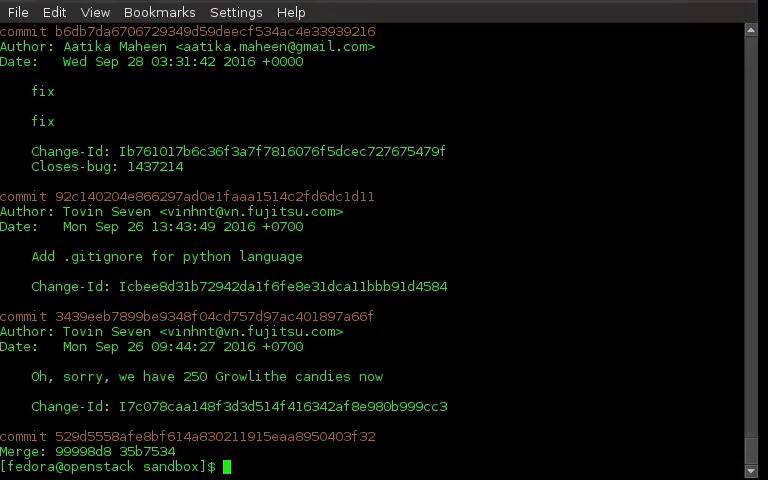
text(g)
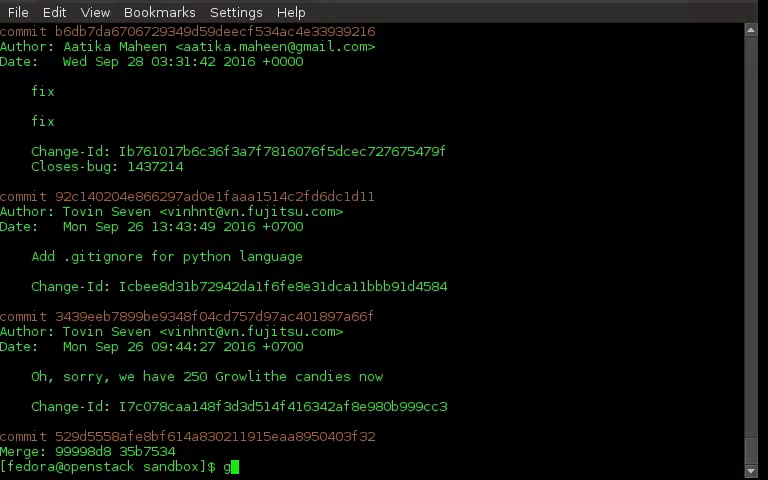
Run git reflog, revealing the discarded commit 2ea6a79 among HEAD entries.
text(it ref)
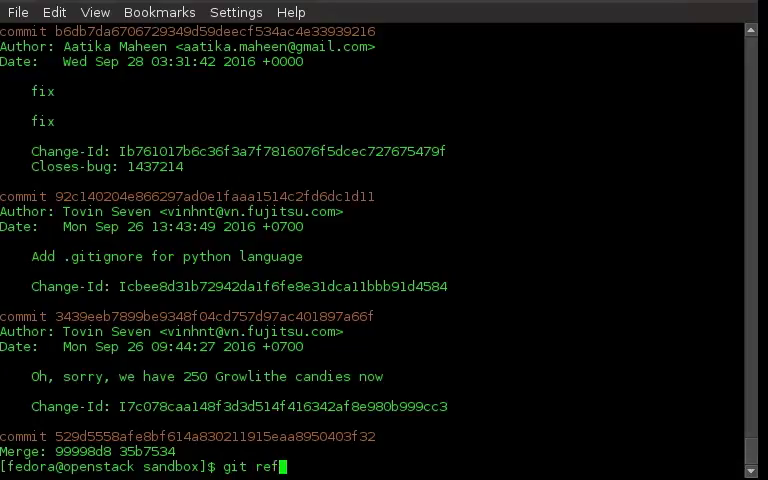
key(Return)
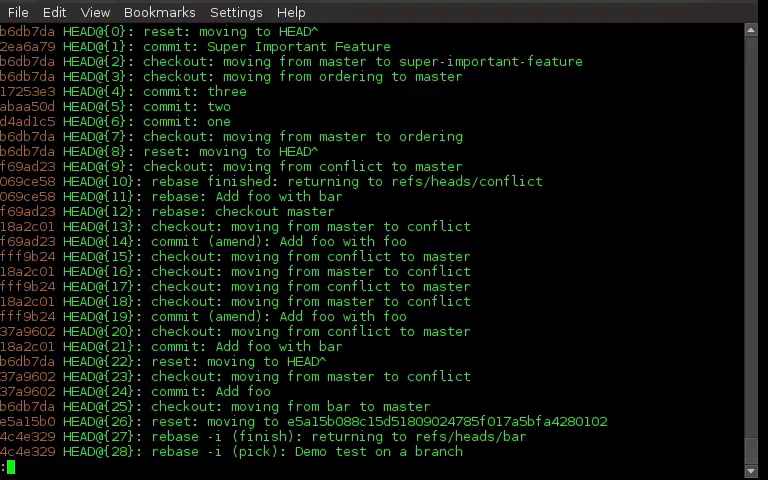
mouse_move(450, 144)
text(git rese)
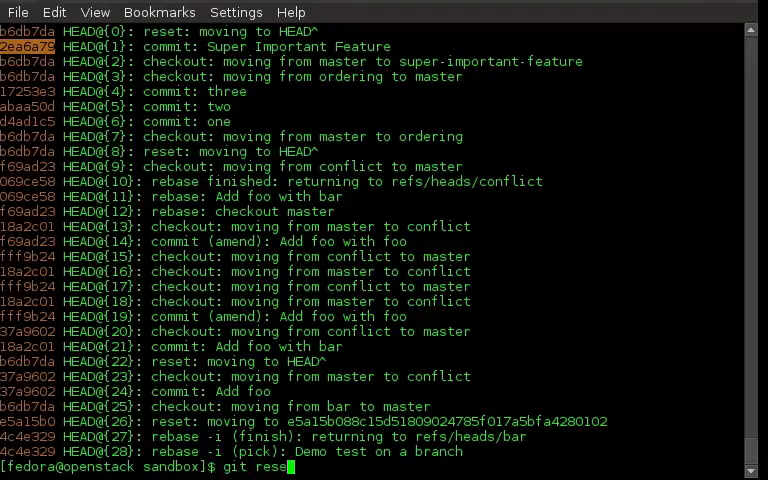
Hard-reset to 2ea6a79, restoring 'Super Important Feature', and confirm with git log.
text(--hard 2ea6a79)
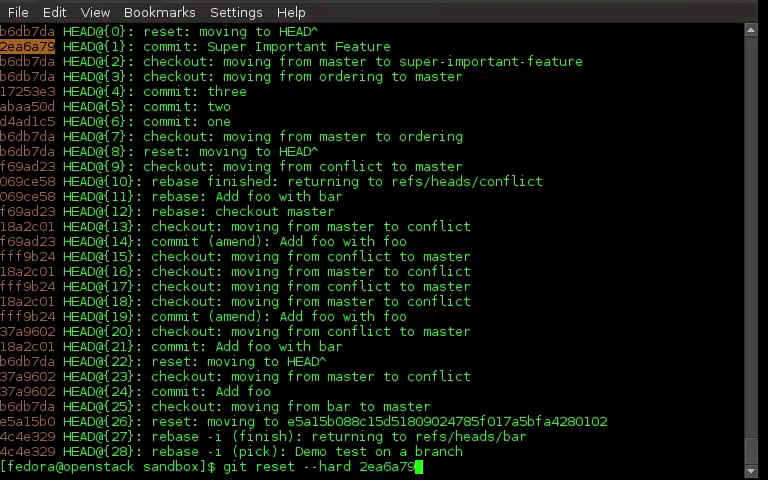
key(Return)
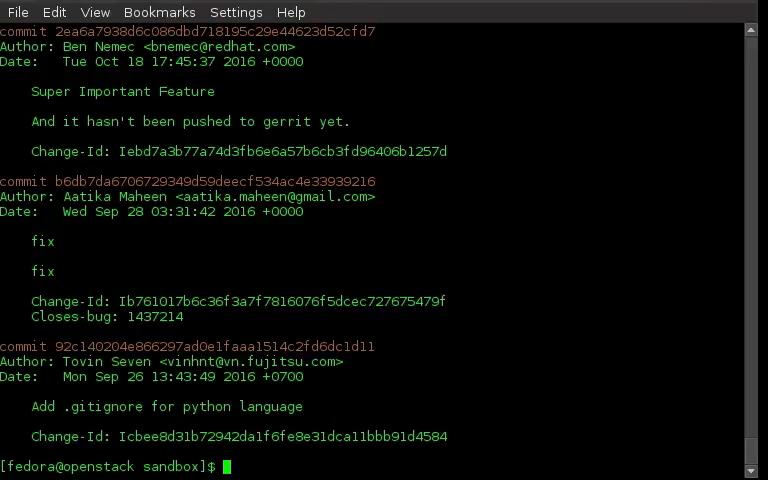
text(g)
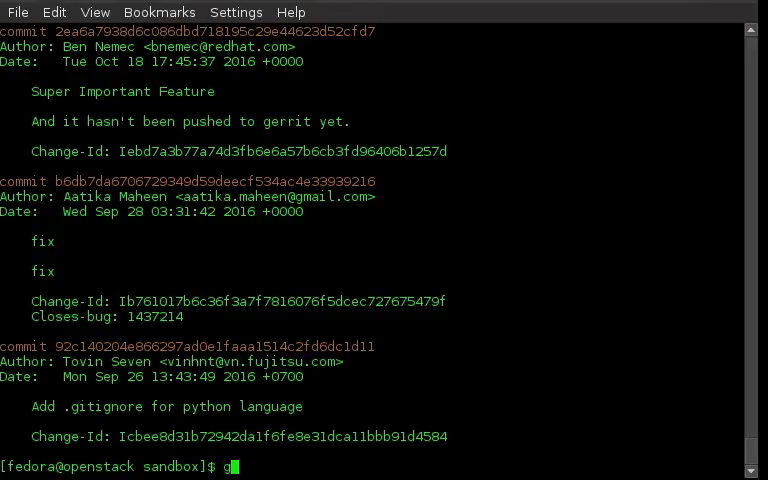
Hard-reset to HEAD^ again, leaving HEAD at b6db7da 'fix', and begin a reflog command.
text(it reset --hard HEAD)
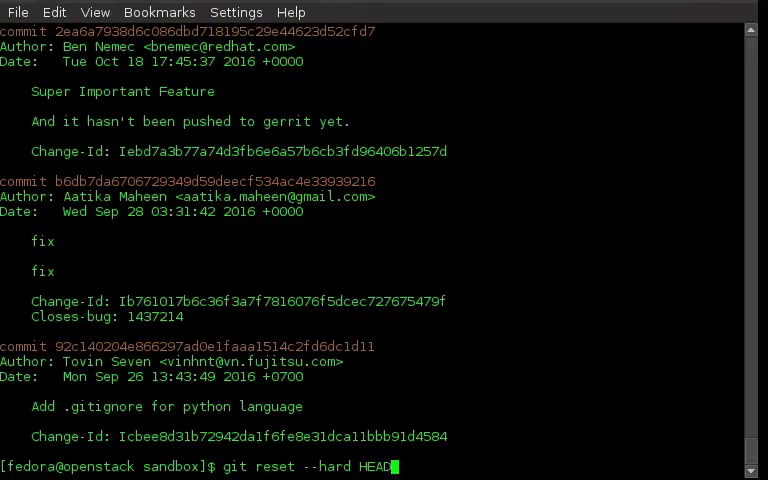
key(Return)
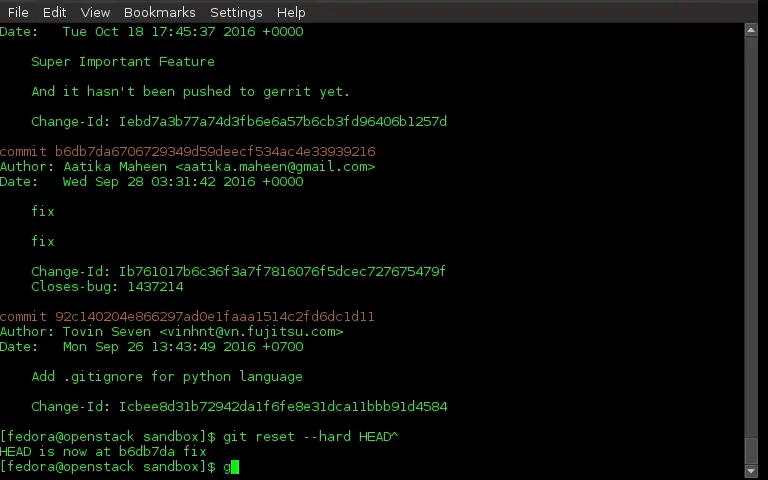
text(it reflo)
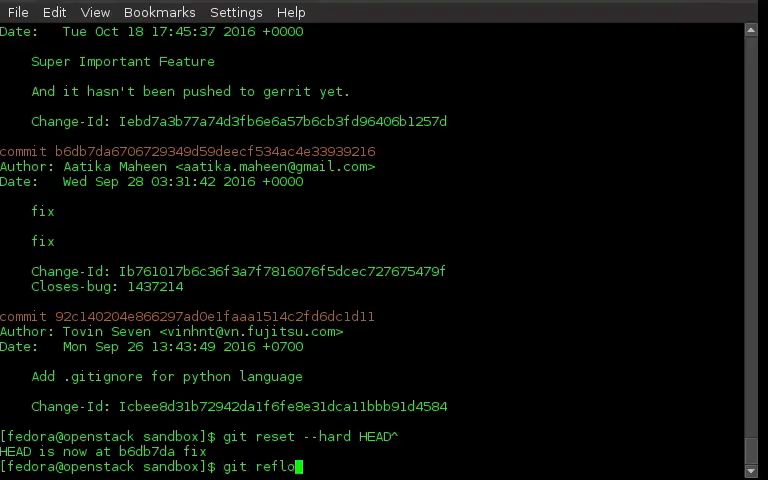
Show the reflog again with 2ea6a79 at HEAD@{1}, and begin a checkout command.
key(Return)
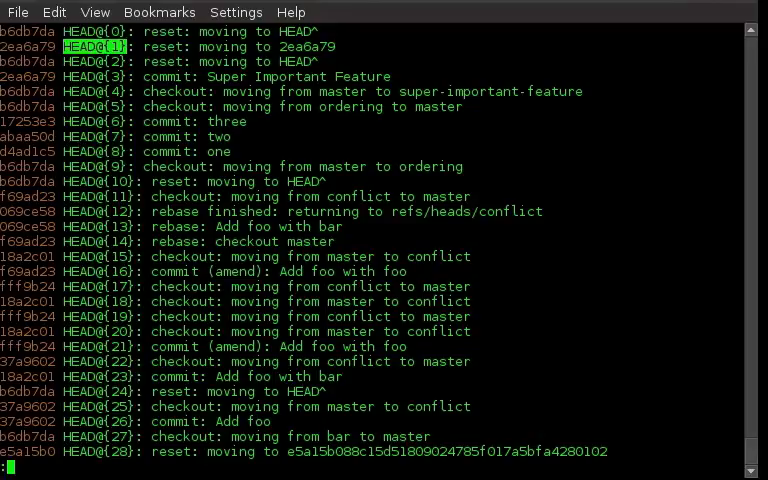
text(g)
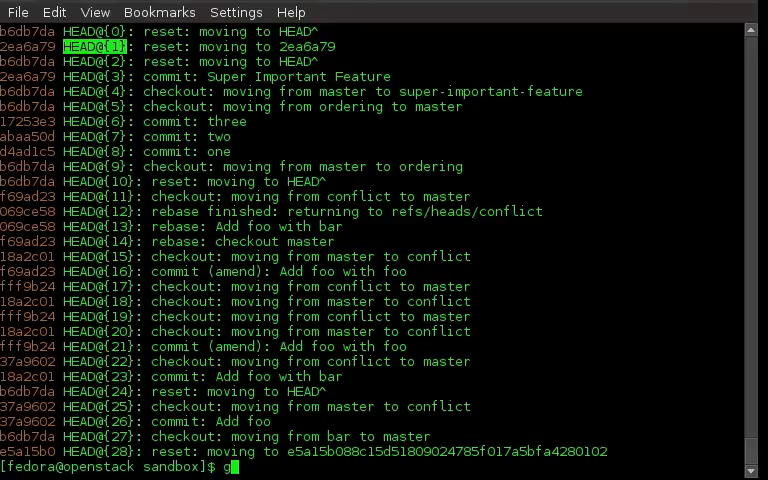
text(it checkout)
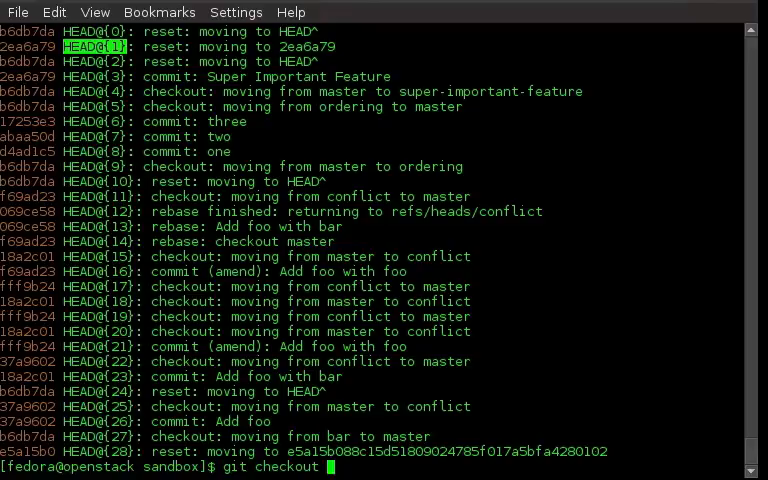
Check out HEAD@{1}, landing in detached HEAD at 2ea6a79 'Super Important Feature'.
key(Return)
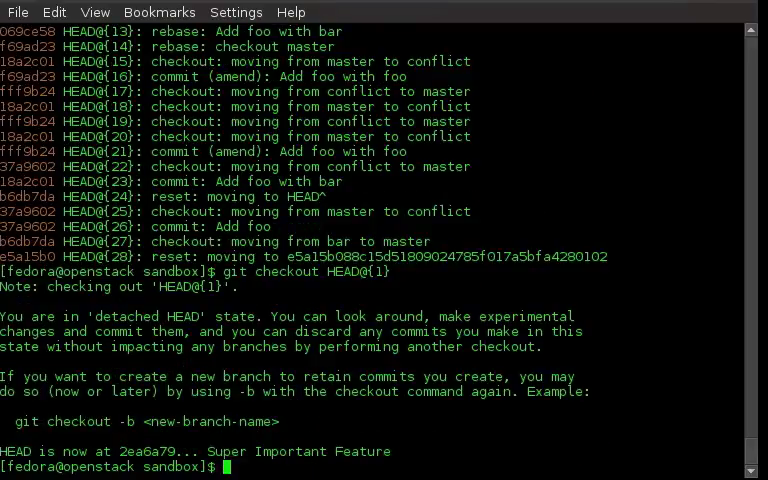
text(g)
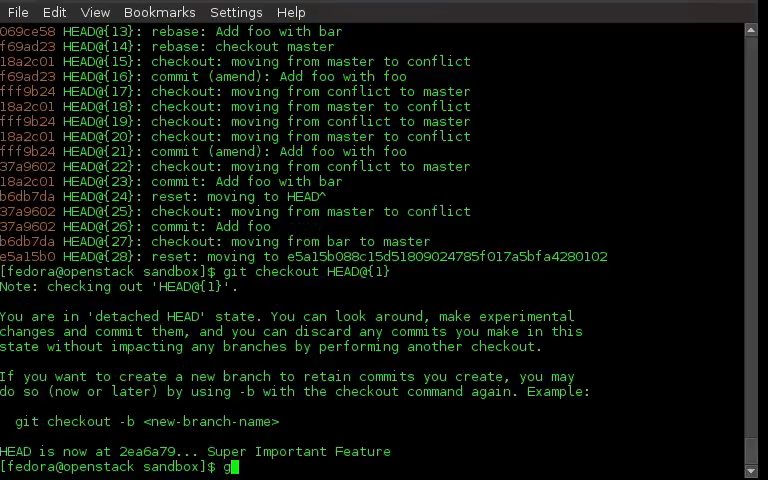
text(it checkout)
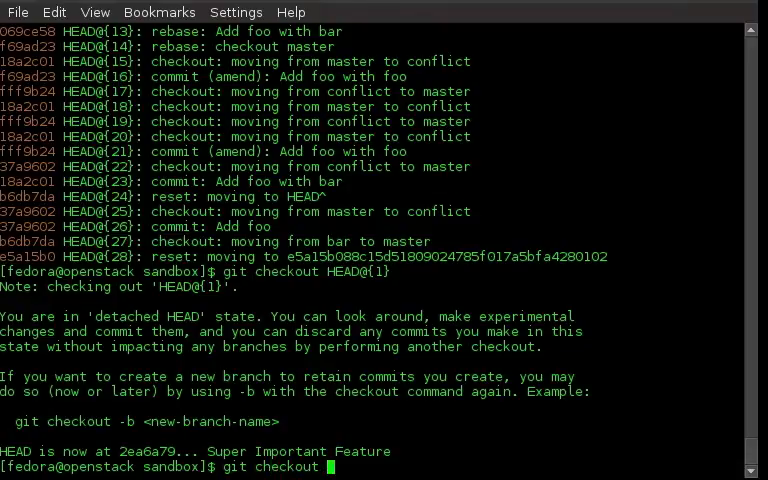